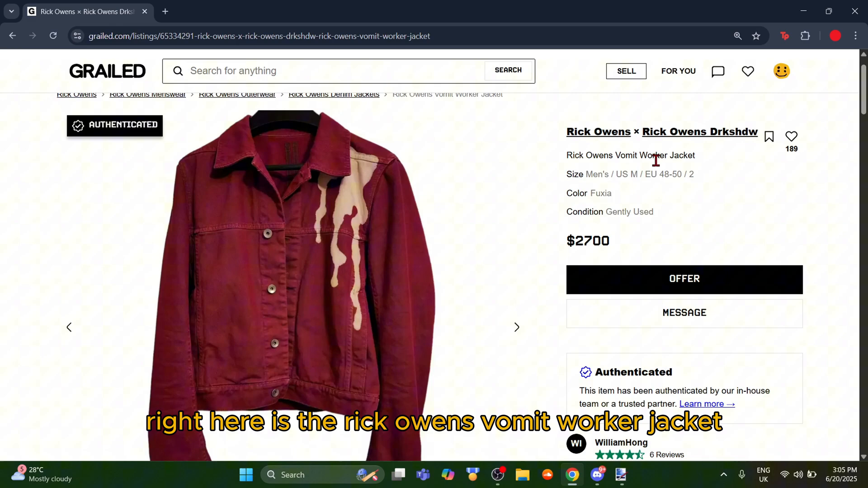
# Step: Hide the back layer and copy the jacket front onto a new layer named 'extra'
pyautogui.click(515, 327)
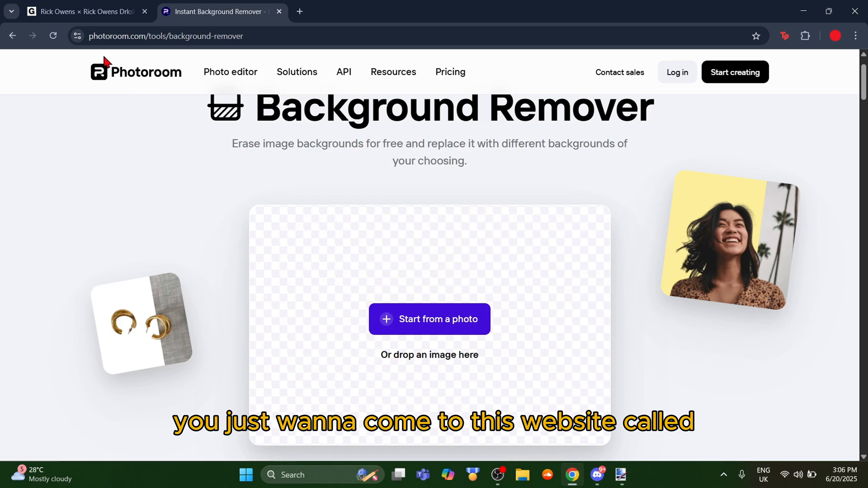
pyautogui.scroll(-3)
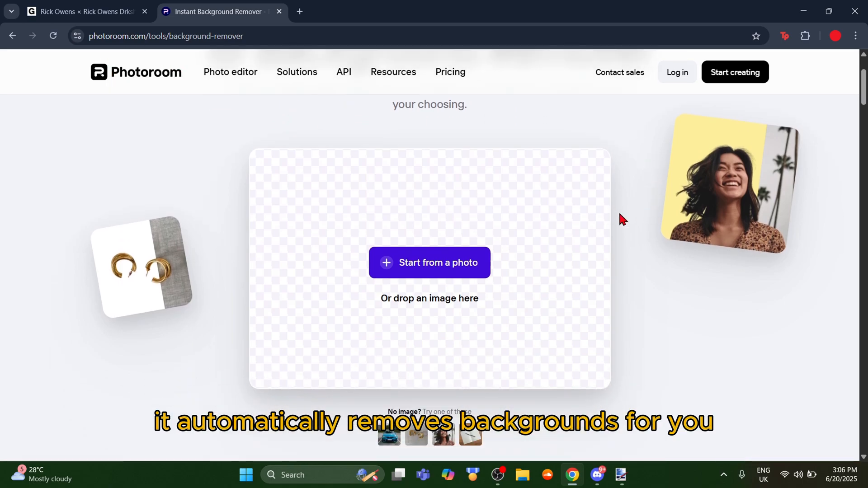
pyautogui.moveTo(673, 259)
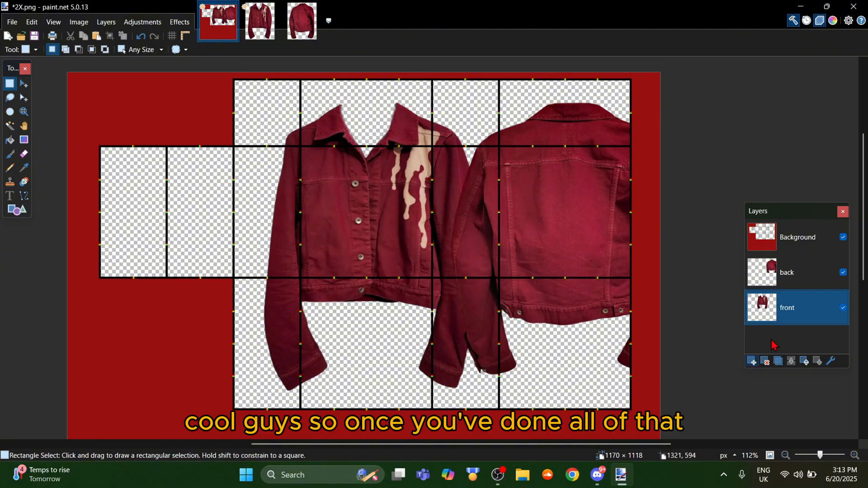
pyautogui.click(843, 271)
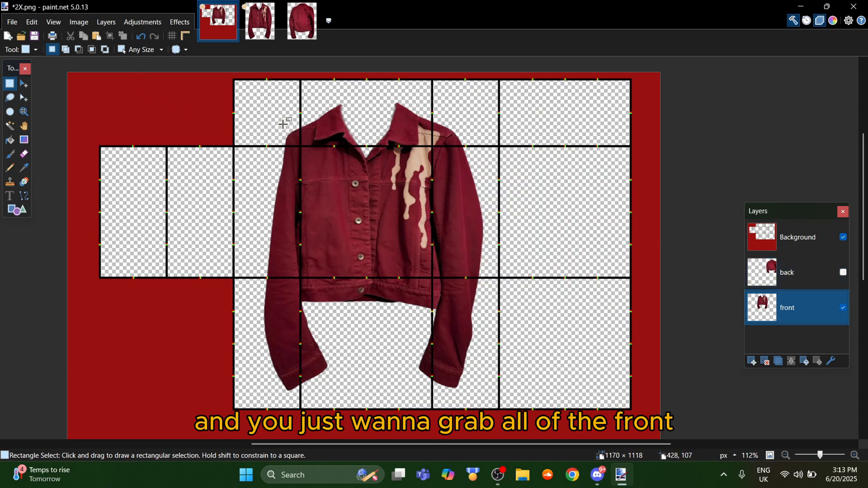
pyautogui.moveTo(234, 96); pyautogui.dragTo(487, 398)
pyautogui.write('extra')
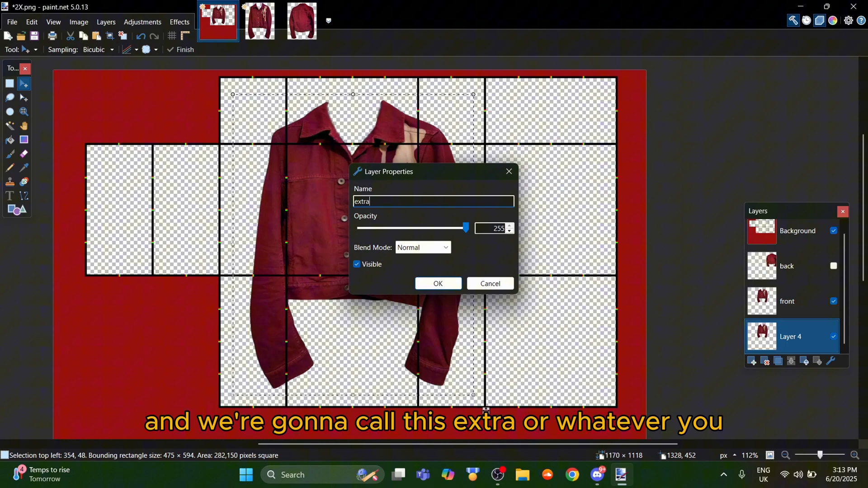
pyautogui.click(437, 283)
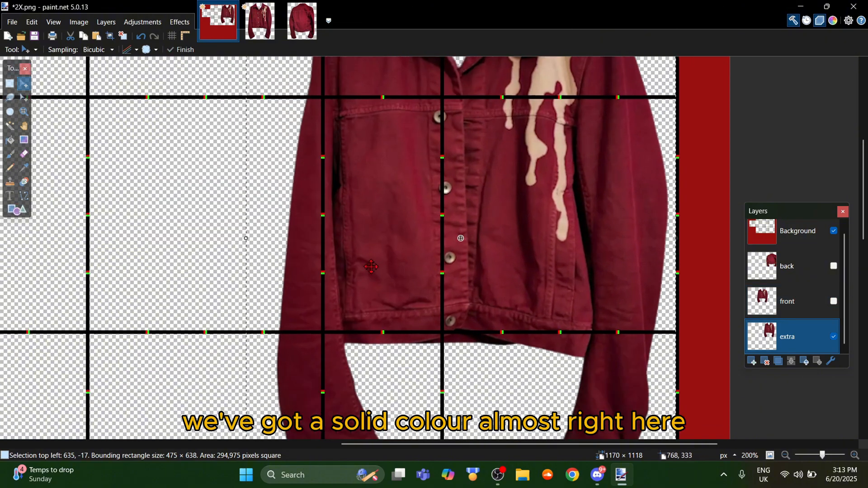
pyautogui.moveTo(460, 239); pyautogui.dragTo(351, 241)
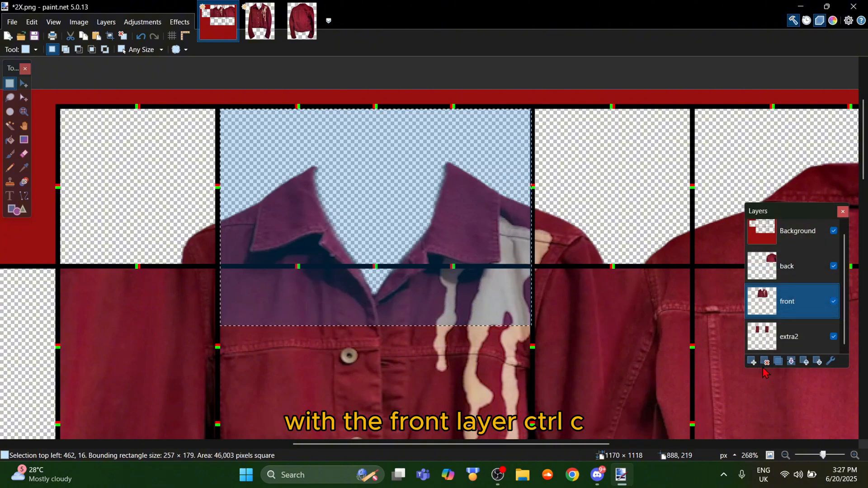
# Step: Add a 'neckhole' layer holding the copied front collar and launch Liquify on it
pyautogui.click(754, 362)
pyautogui.write('neck')
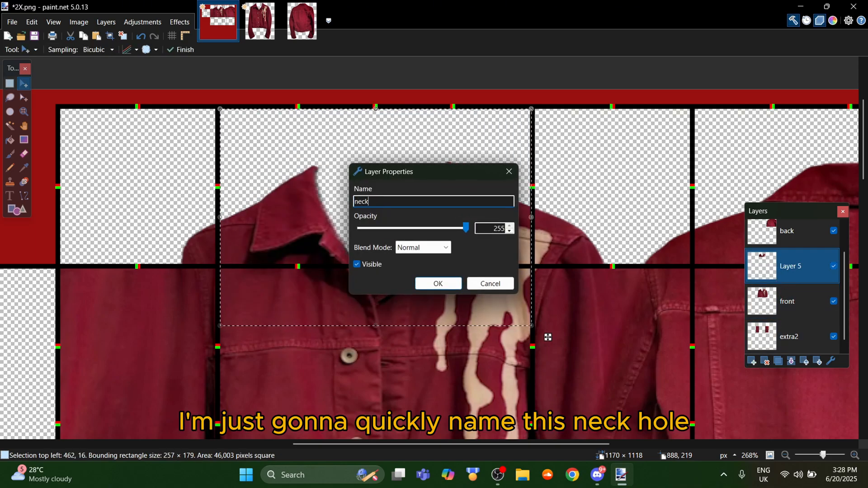
pyautogui.click(437, 283)
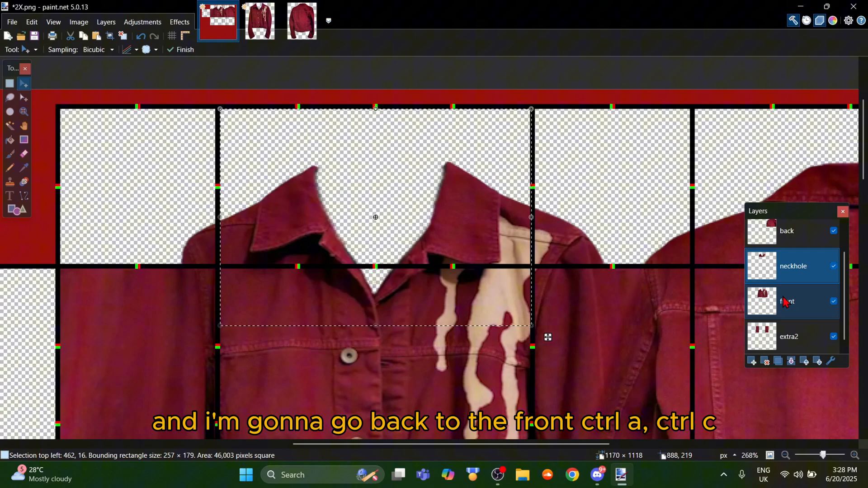
pyautogui.click(786, 301)
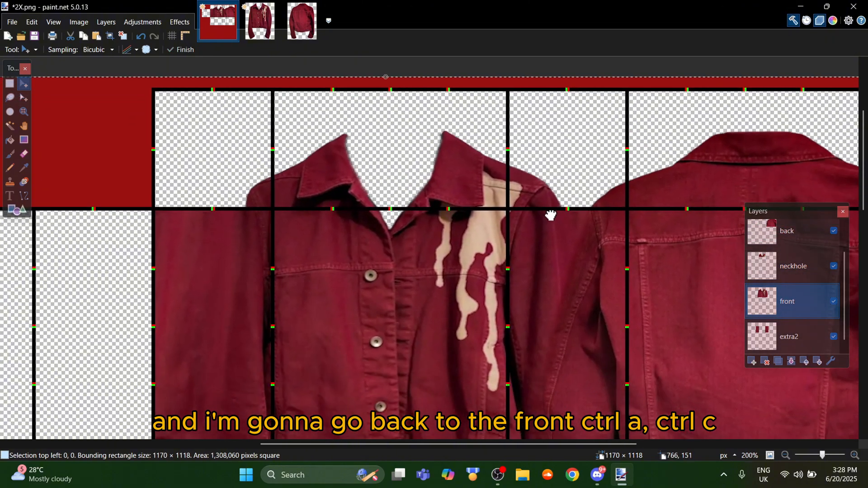
pyautogui.click(793, 266)
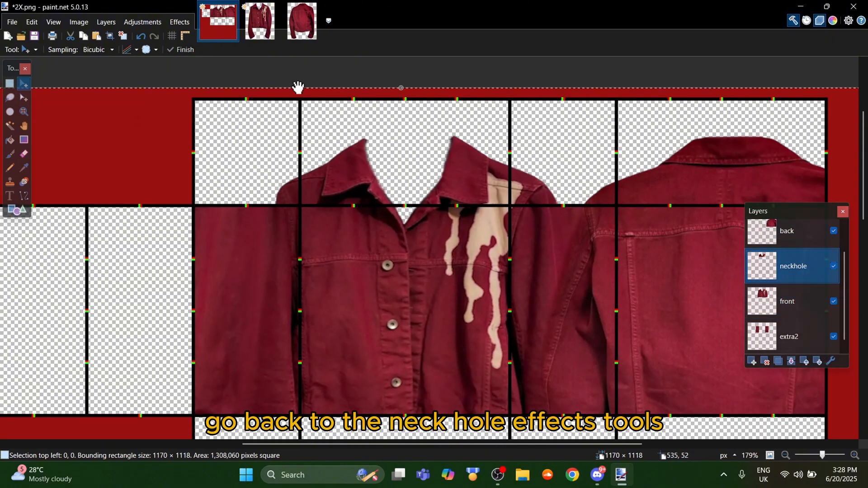
pyautogui.click(179, 22)
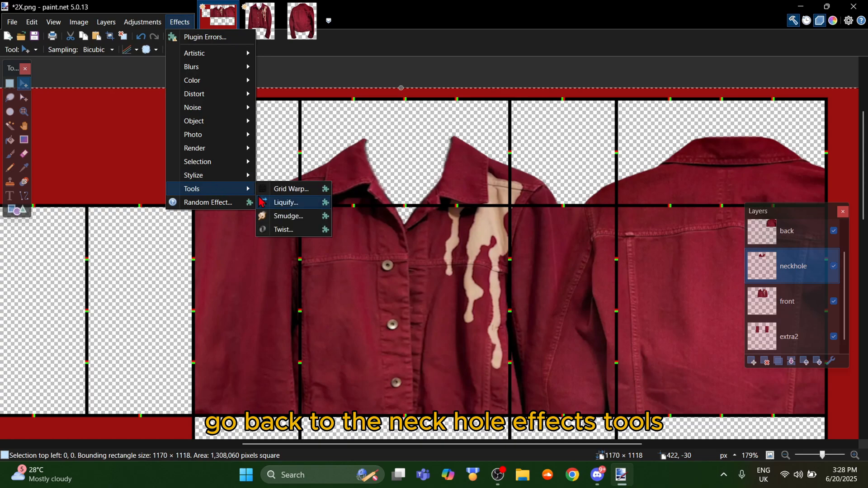
pyautogui.click(287, 202)
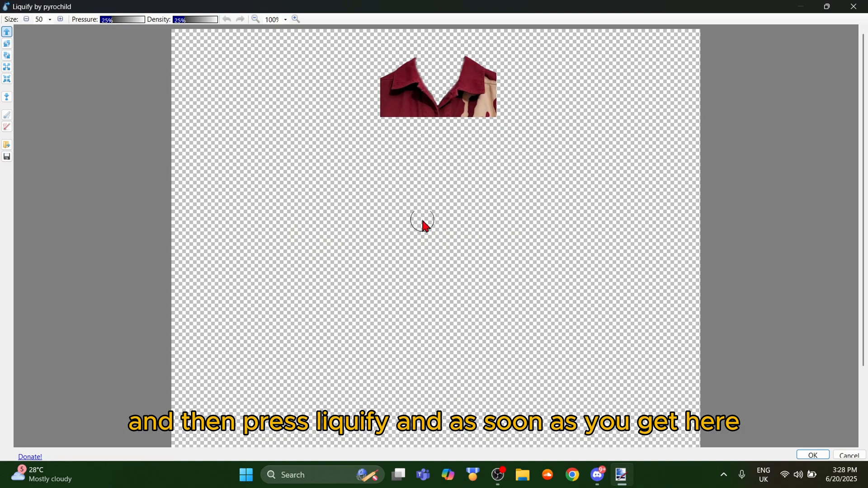
# Step: Set the Liquify background to the copied jacket front from the clipboard
pyautogui.rightClick(422, 219)
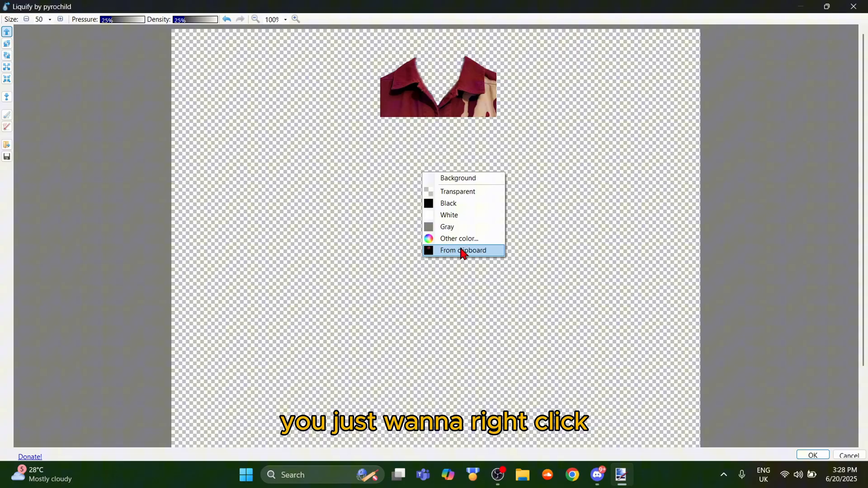
pyautogui.click(462, 250)
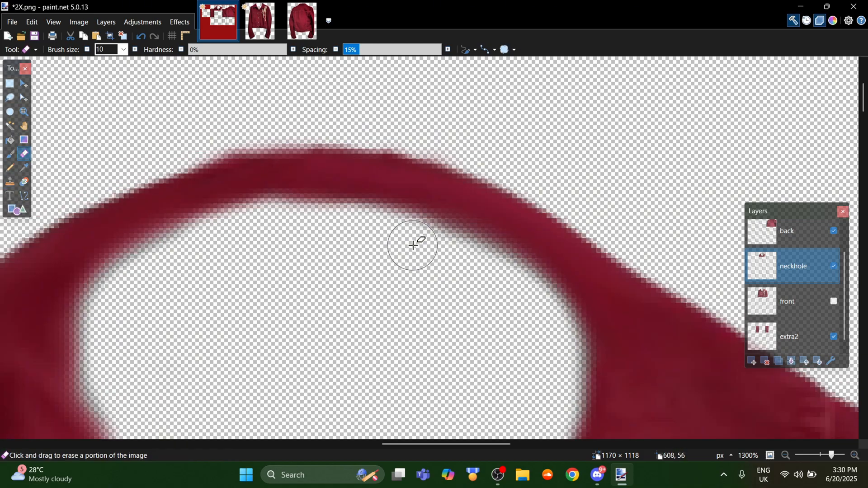
# Step: Zoom in on the neck opening to clean up stray edge pixels
pyautogui.scroll(-3)
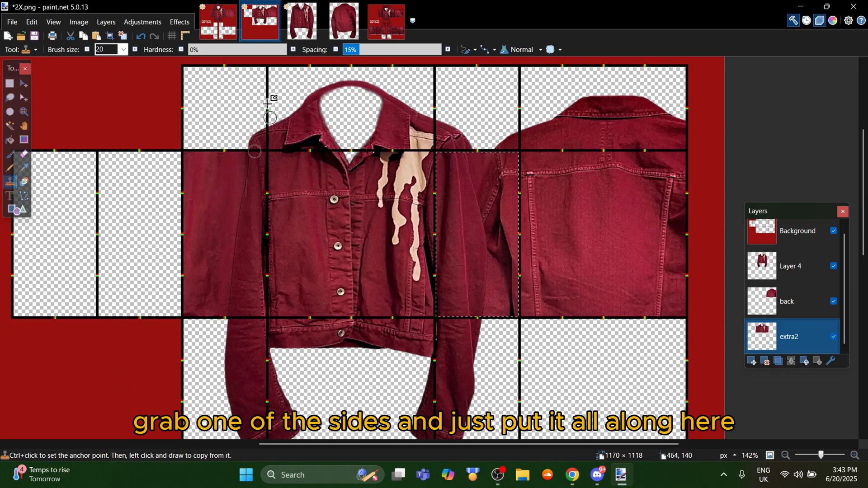
# Step: Pick a jacket fabric spot as the Clone Stamp source
pyautogui.click(217, 21)
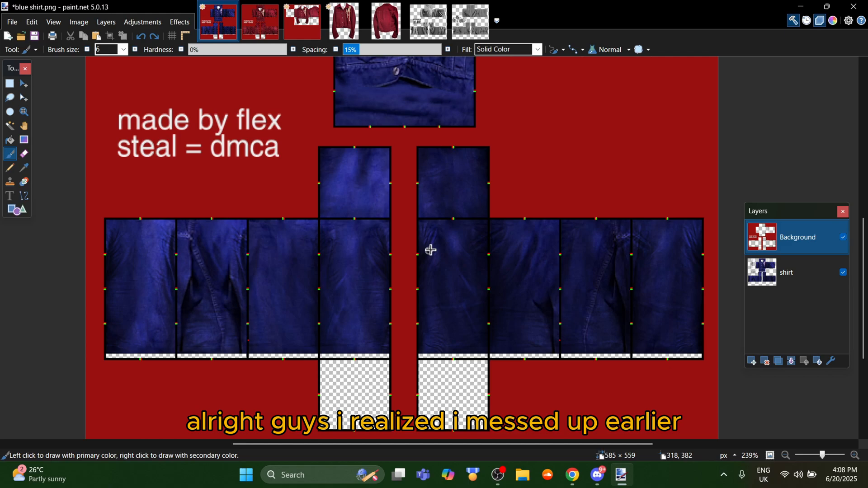
# Step: Draw example stitch lines on the blue shirt's arm with the Paintbrush
pyautogui.moveTo(227, 222); pyautogui.dragTo(183, 348)
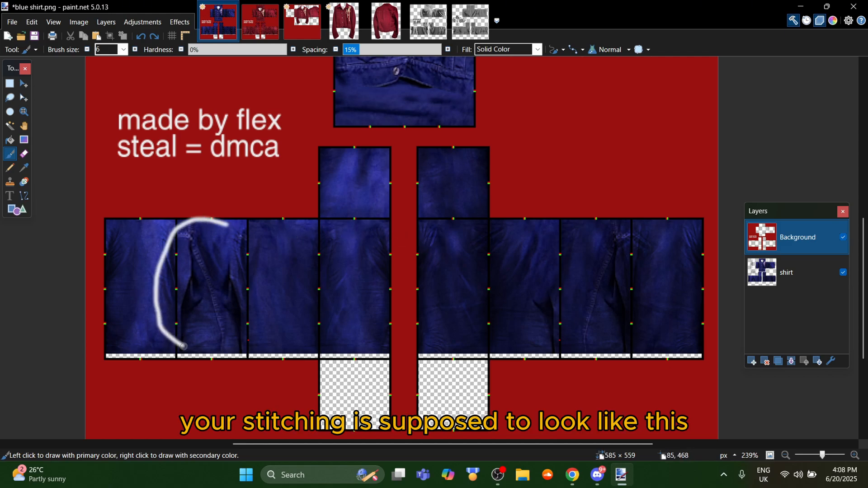
pyautogui.moveTo(642, 209); pyautogui.dragTo(680, 303)
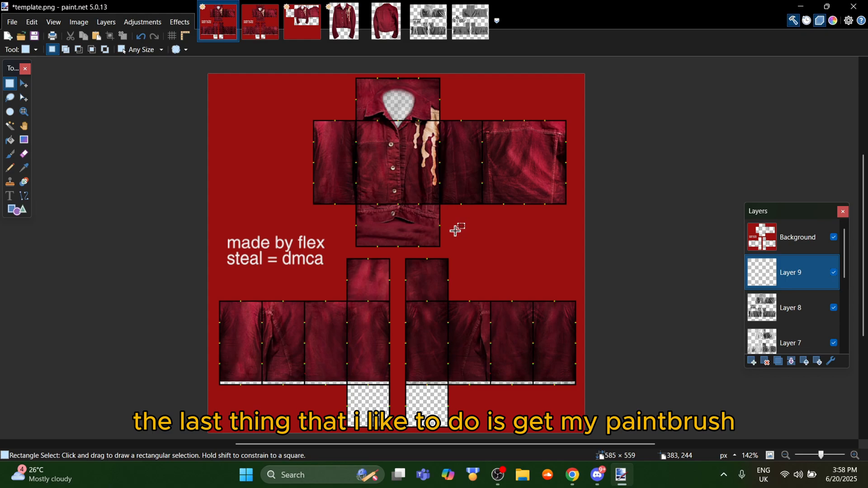
# Step: Brush dark shading along the arm pieces on Layer 9 and open its Layer Properties
pyautogui.click(9, 153)
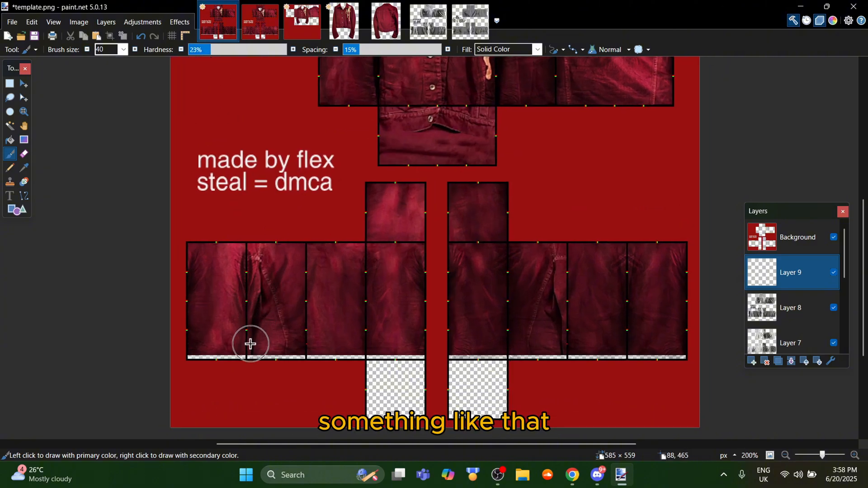
pyautogui.moveTo(250, 343); pyautogui.dragTo(250, 279)
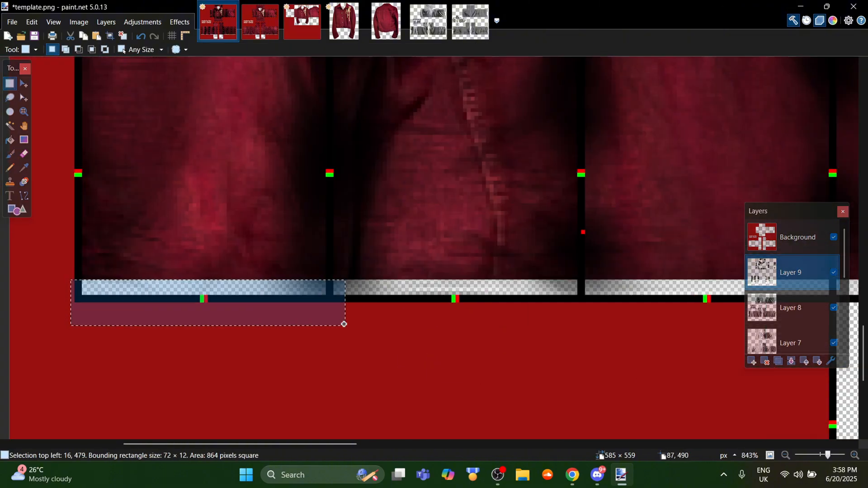
pyautogui.doubleClick(791, 272)
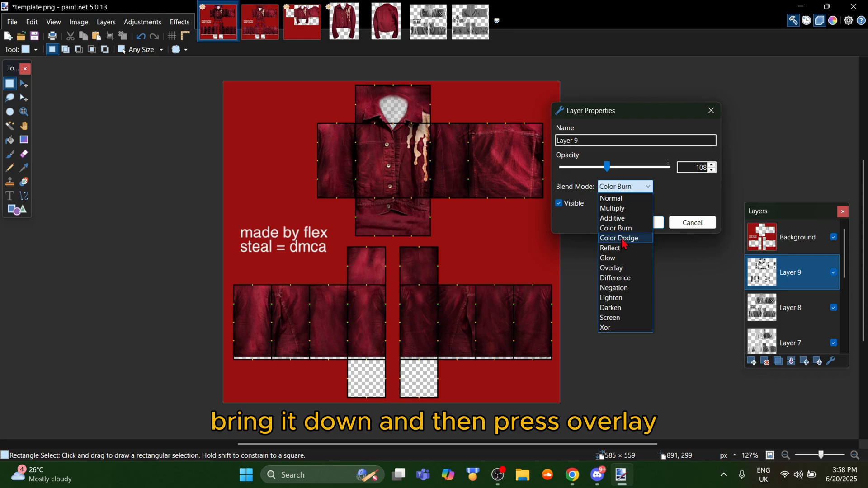
# Step: Set Layer 9 to Overlay blending at about 35 opacity
pyautogui.click(612, 268)
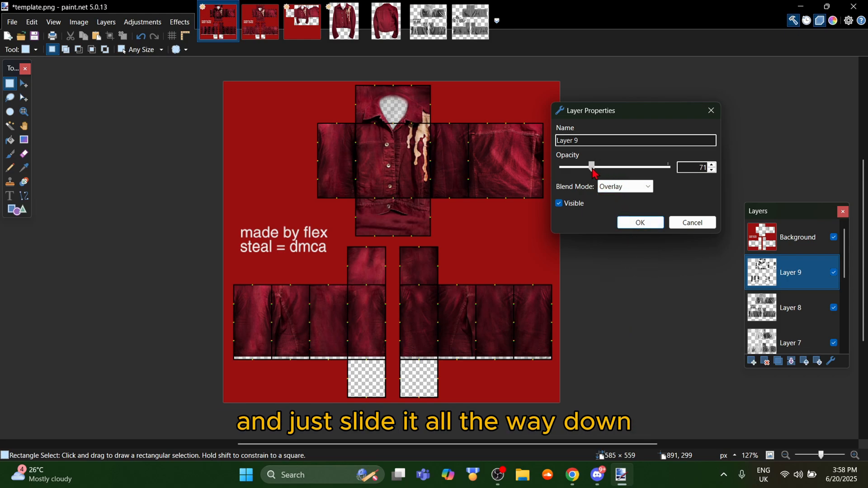
pyautogui.moveTo(591, 167); pyautogui.dragTo(576, 167)
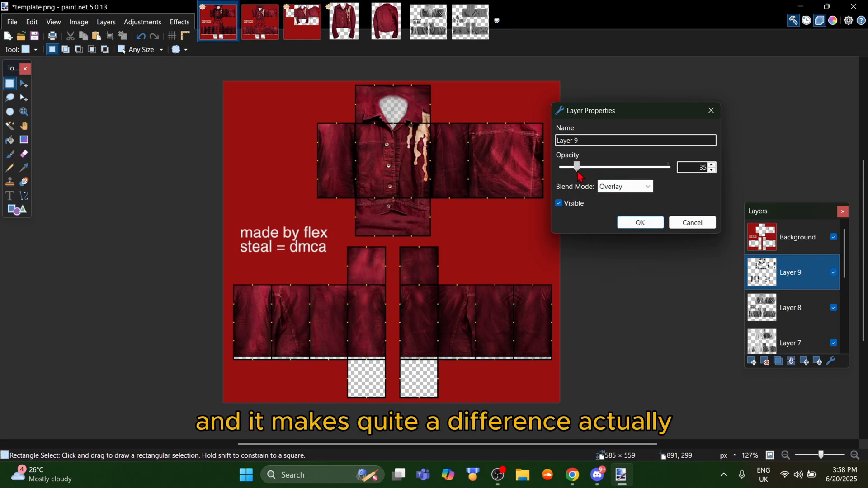
pyautogui.click(640, 222)
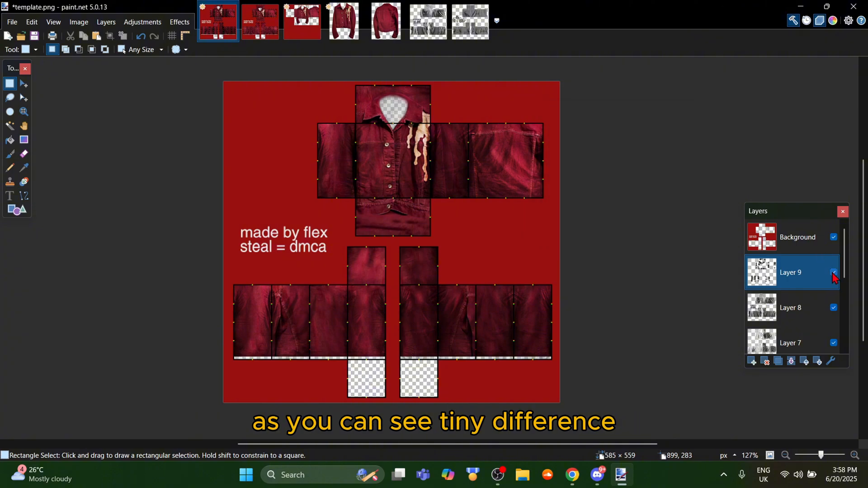
pyautogui.moveTo(445, 252)
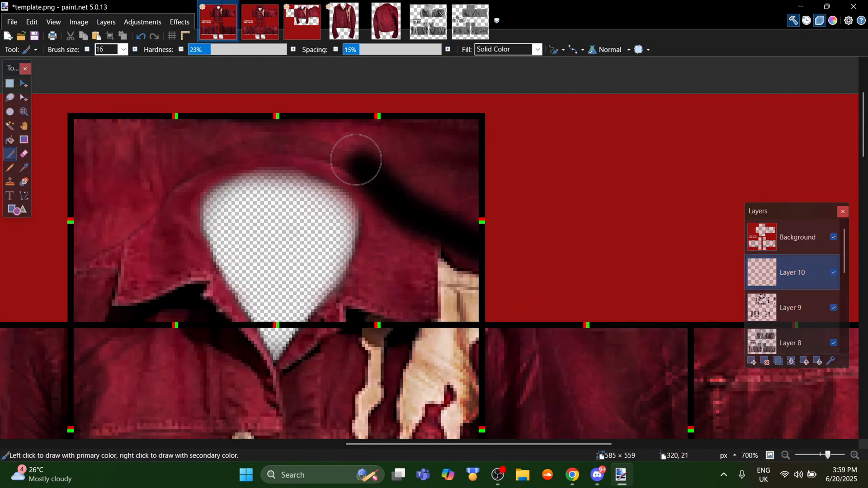
# Step: Toggle the shading layer's visibility to compare the template with and without shading
pyautogui.scroll(-3)
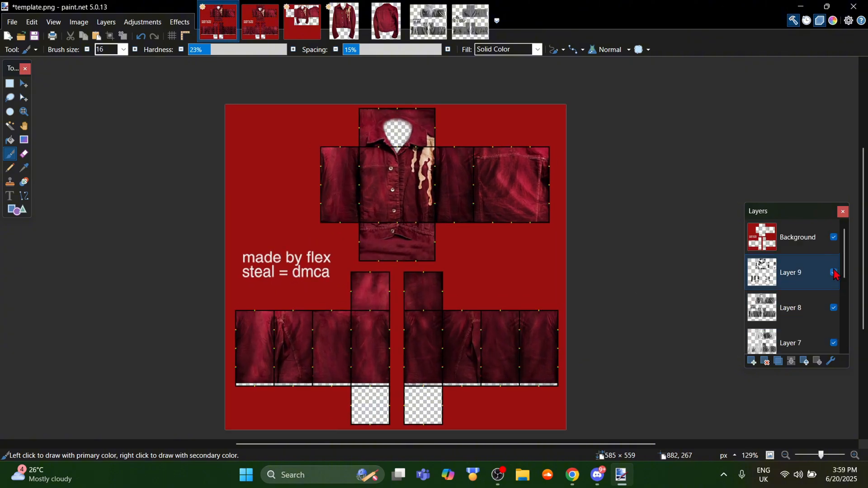
pyautogui.click(259, 21)
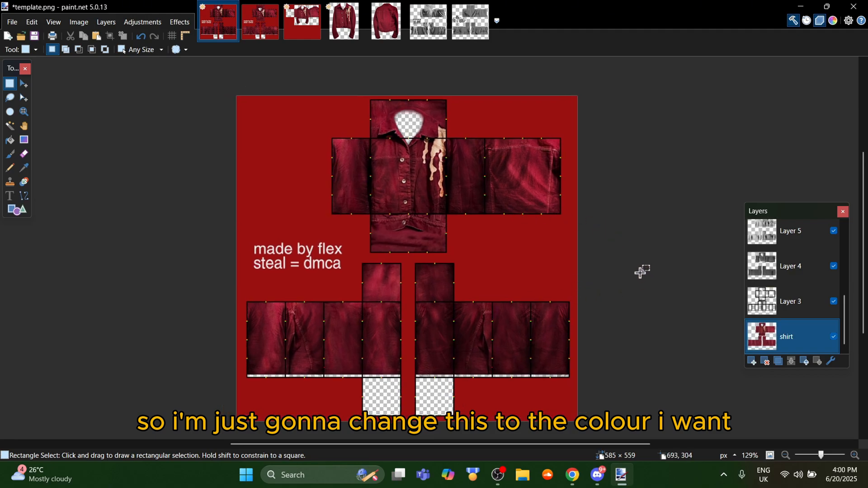
pyautogui.moveTo(593, 239)
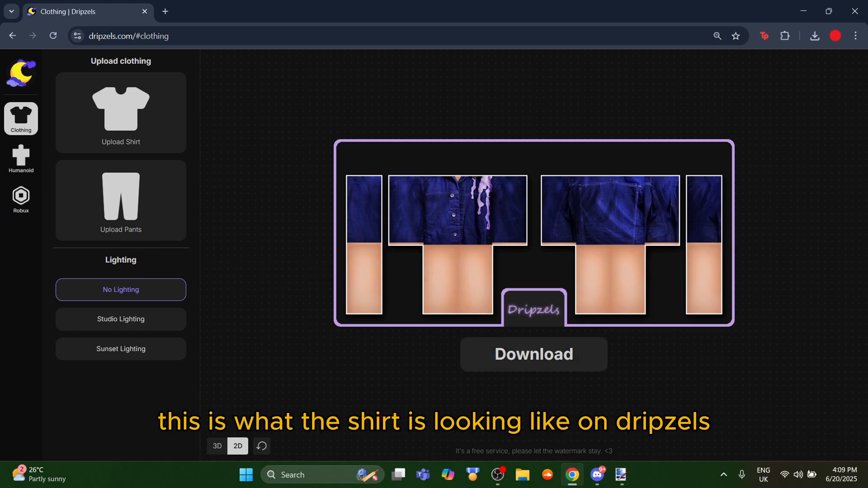
# Step: Show the shirt on the 3D avatar and orbit to view its back
pyautogui.click(217, 445)
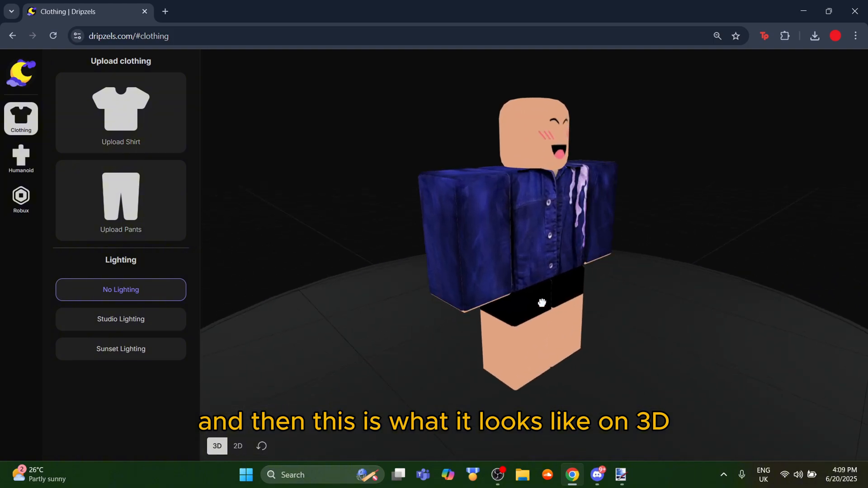
pyautogui.moveTo(543, 303); pyautogui.dragTo(745, 279)
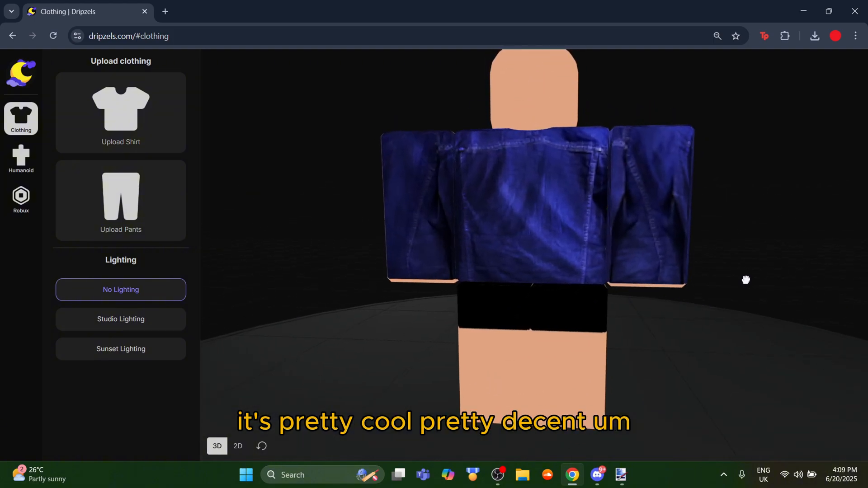